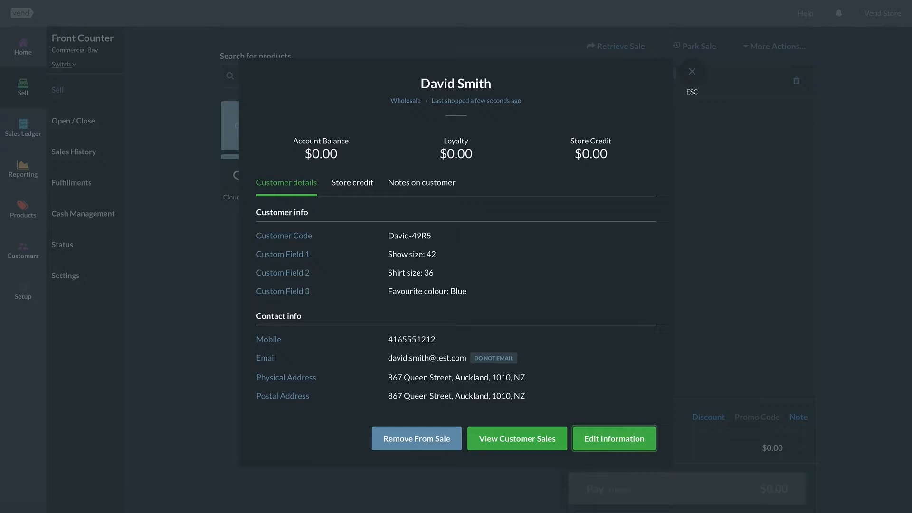
left_click(692, 71)
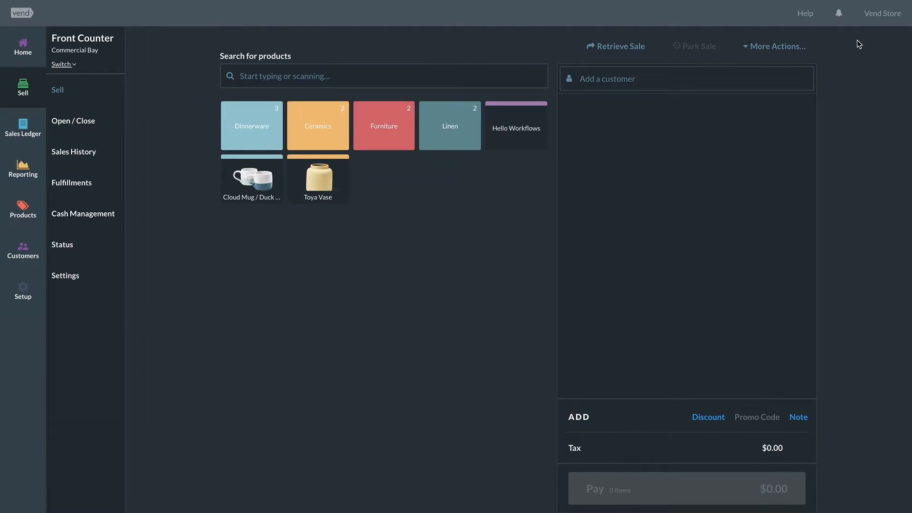
type("David")
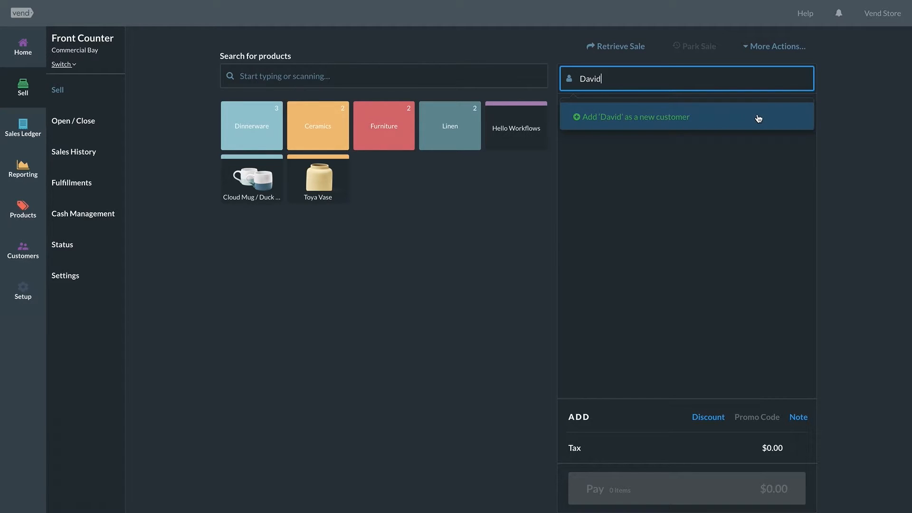
left_click(636, 116)
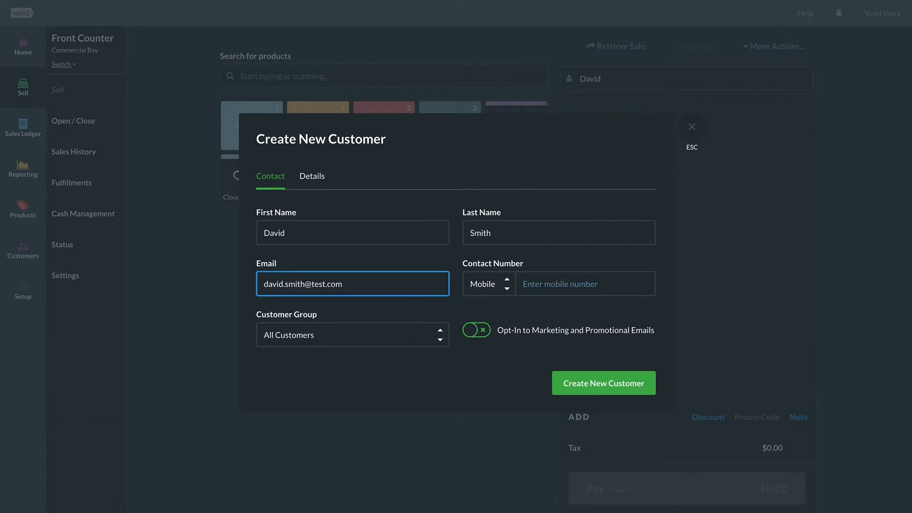
left_click(584, 284)
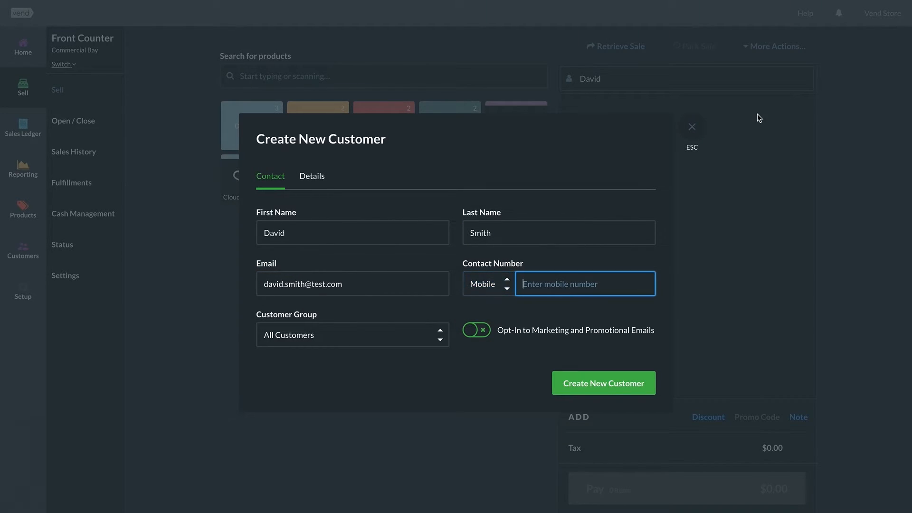
type("4165551212")
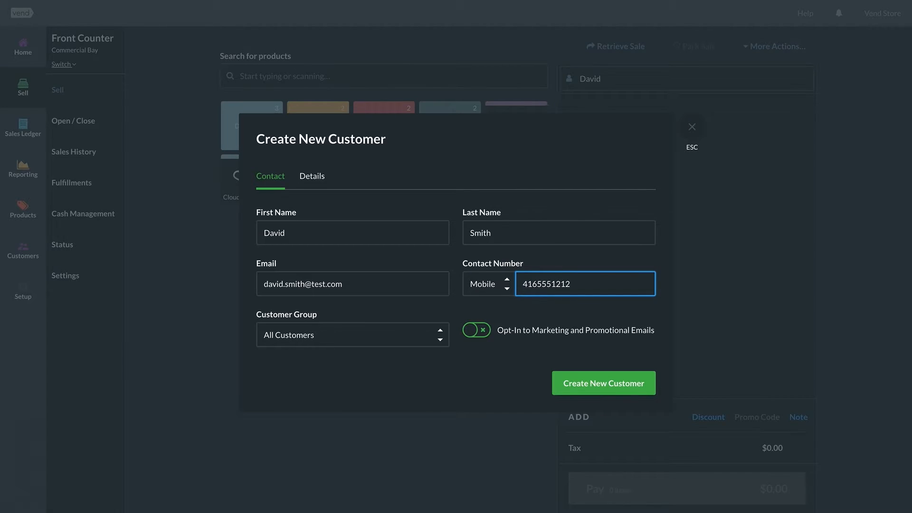
left_click(352, 334)
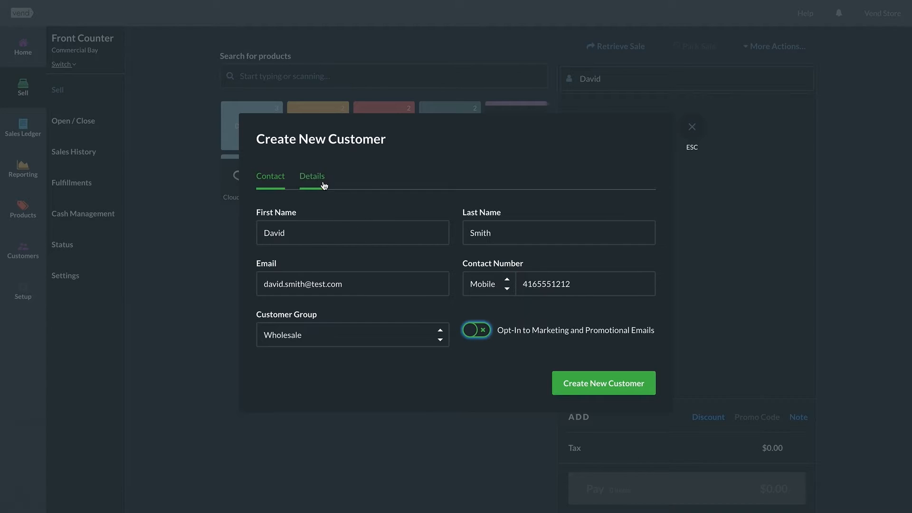
left_click(312, 175)
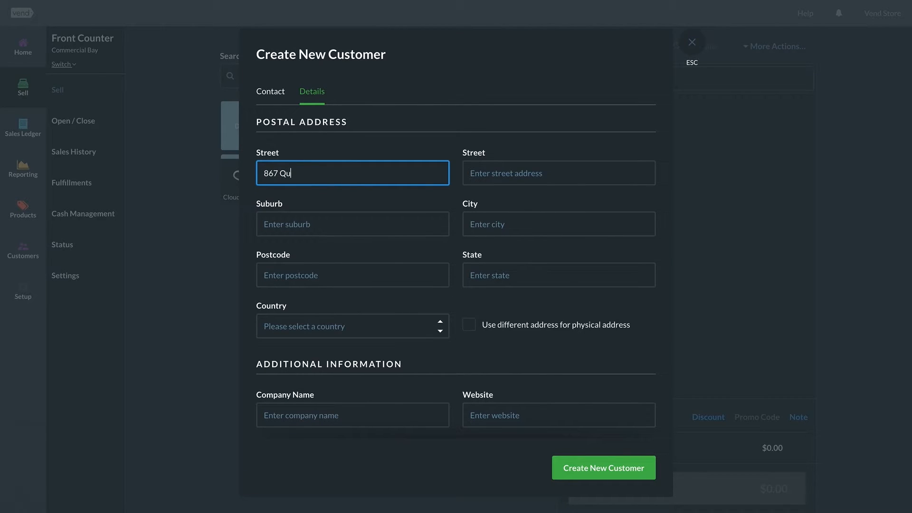
left_click(468, 325)
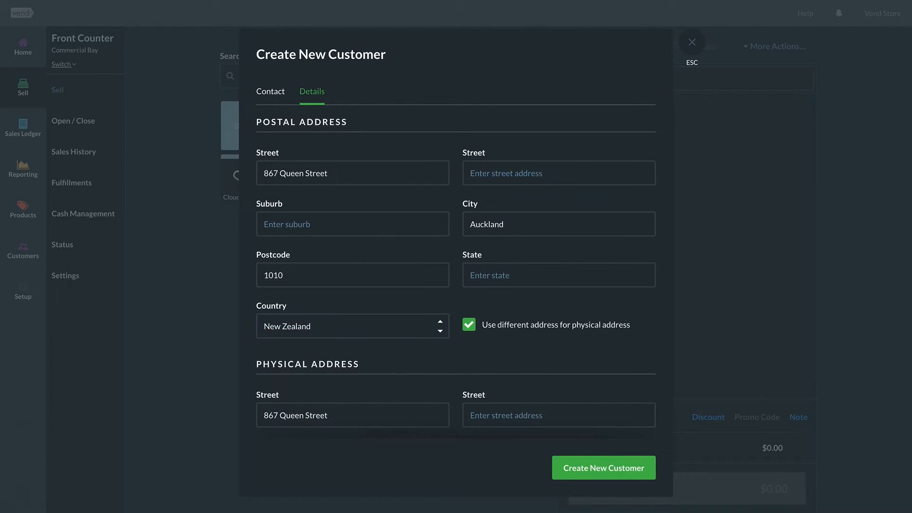
scroll("down", 3)
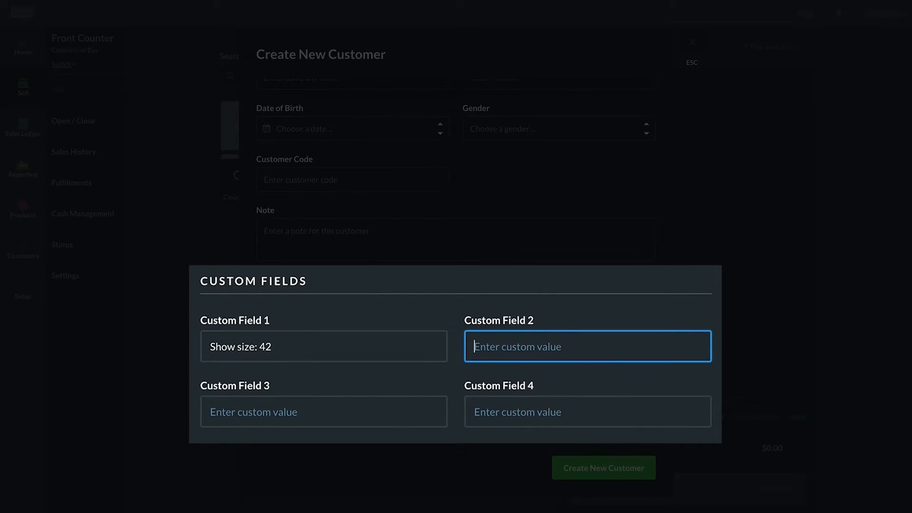
- Enter custom fields Shirt size: 36 and Favourite colour: Blue, then create the customer
type("Shirt size: 36")
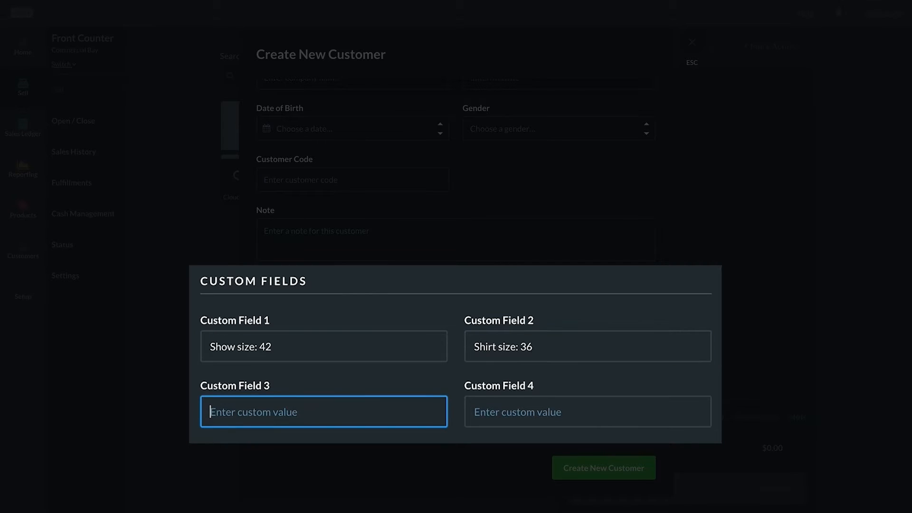
type("Favourite")
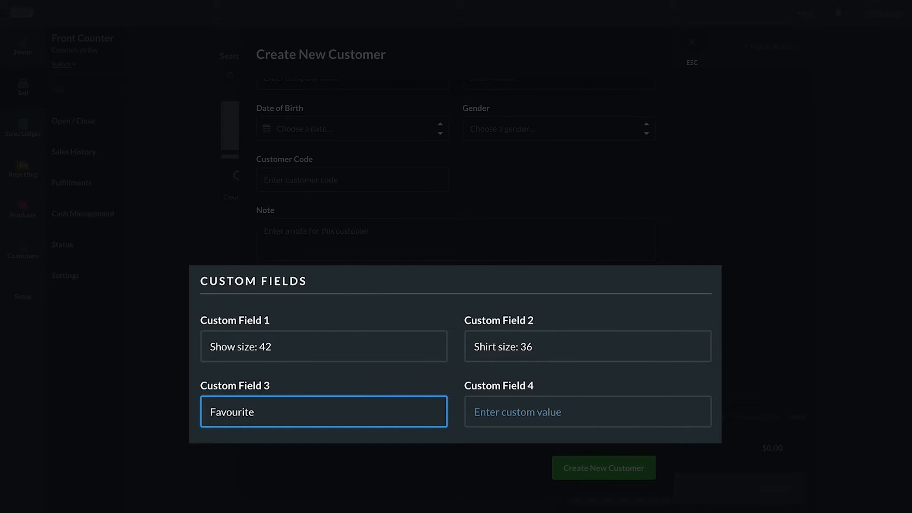
type("colour: Blue")
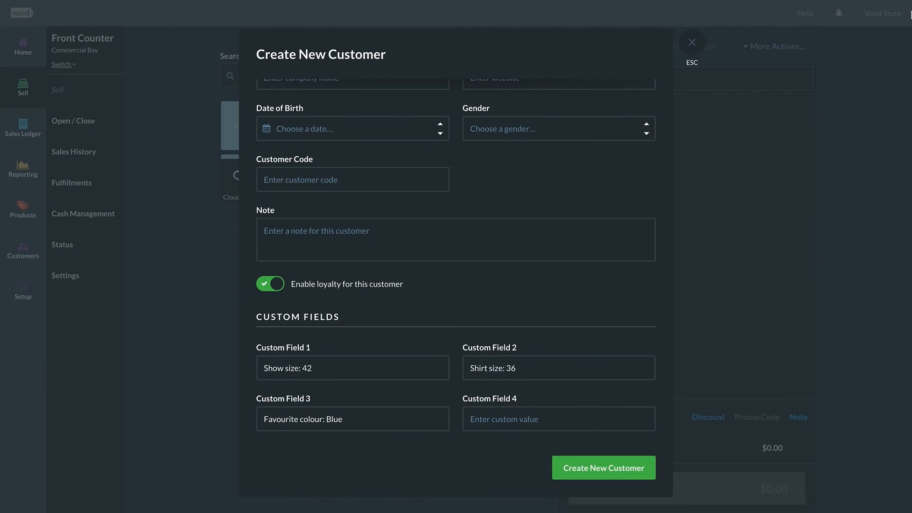
mouse_move(609, 476)
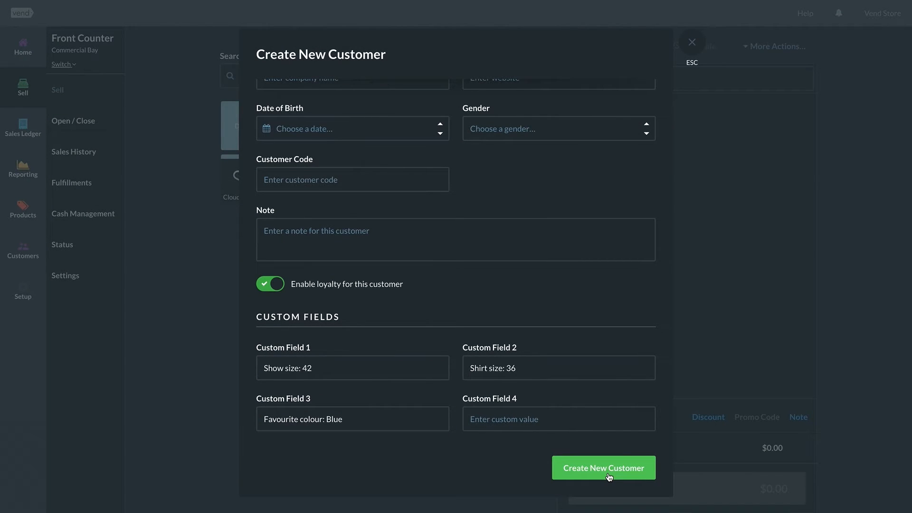
left_click(603, 467)
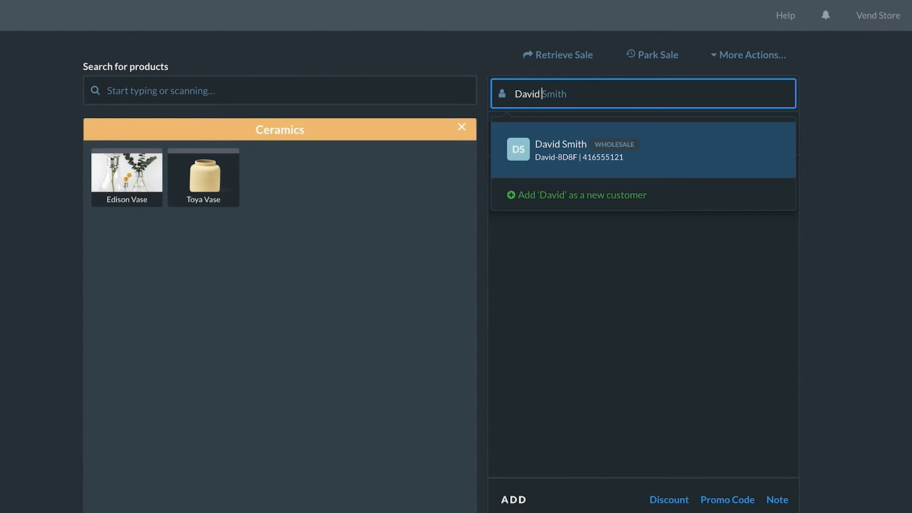
mouse_move(623, 178)
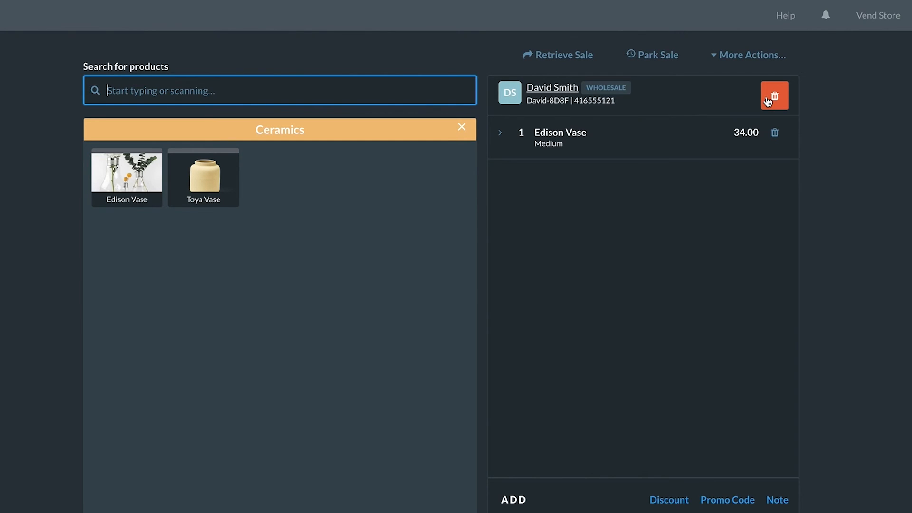
left_click(773, 95)
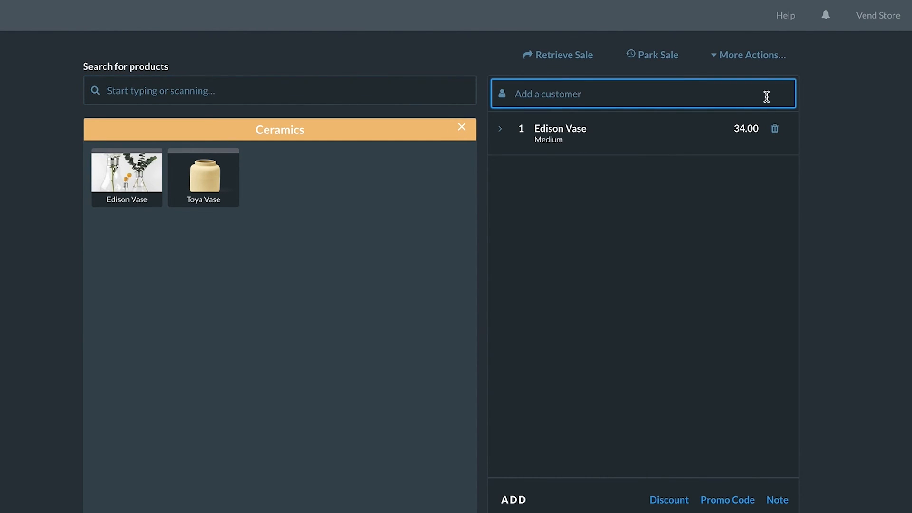
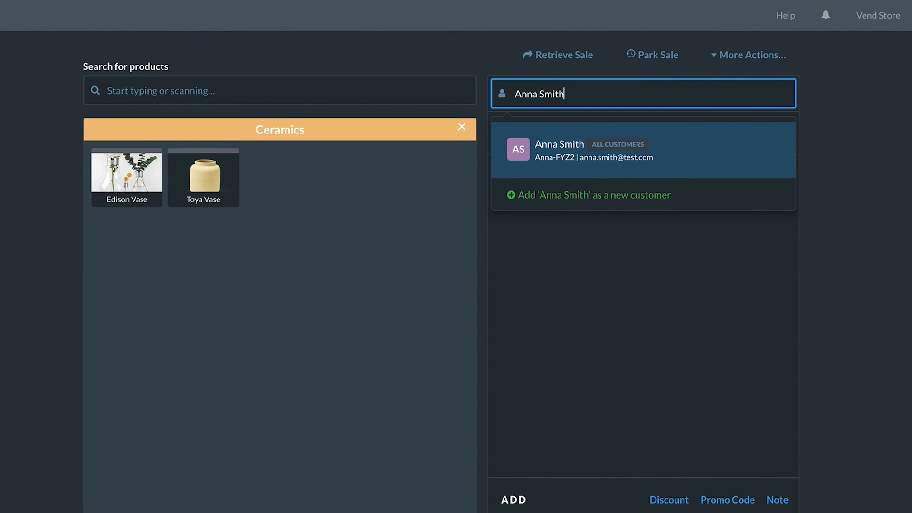